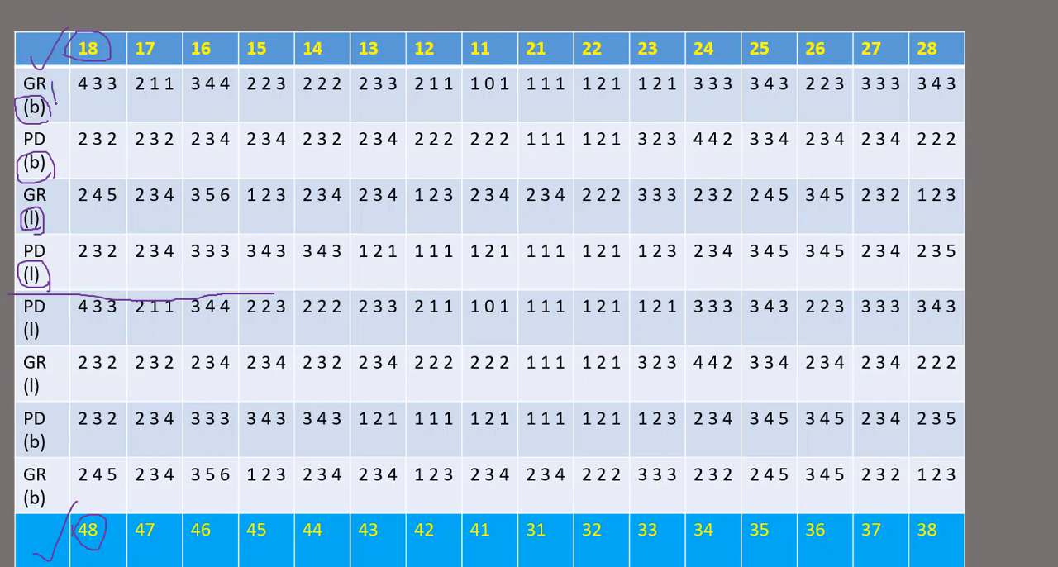
Step: Ink ticks beside the tooth 18 row labels and circle the lower rows' (l) and (b)
drag(54, 124, 70, 153)
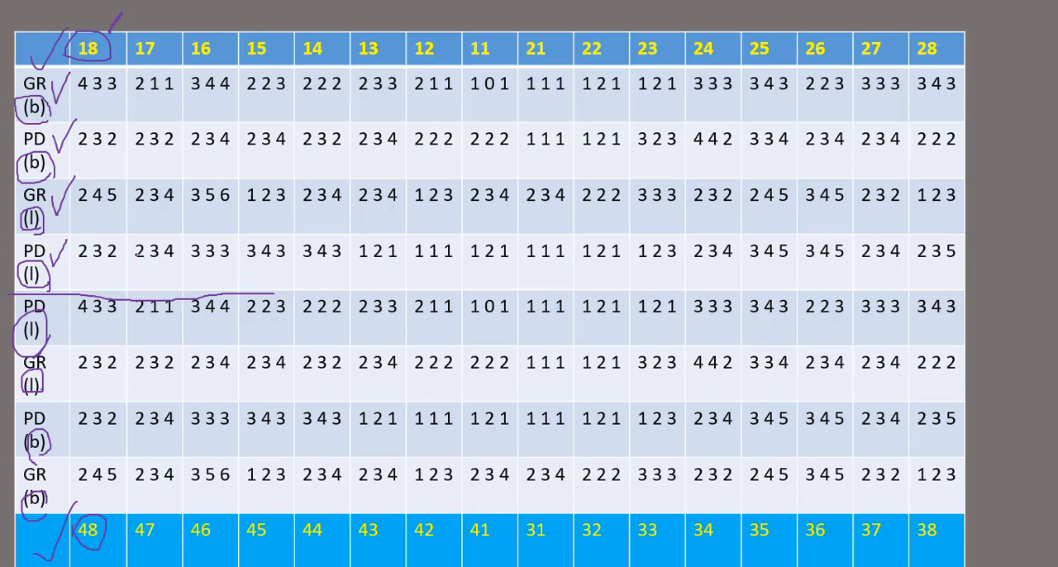
click(147, 84)
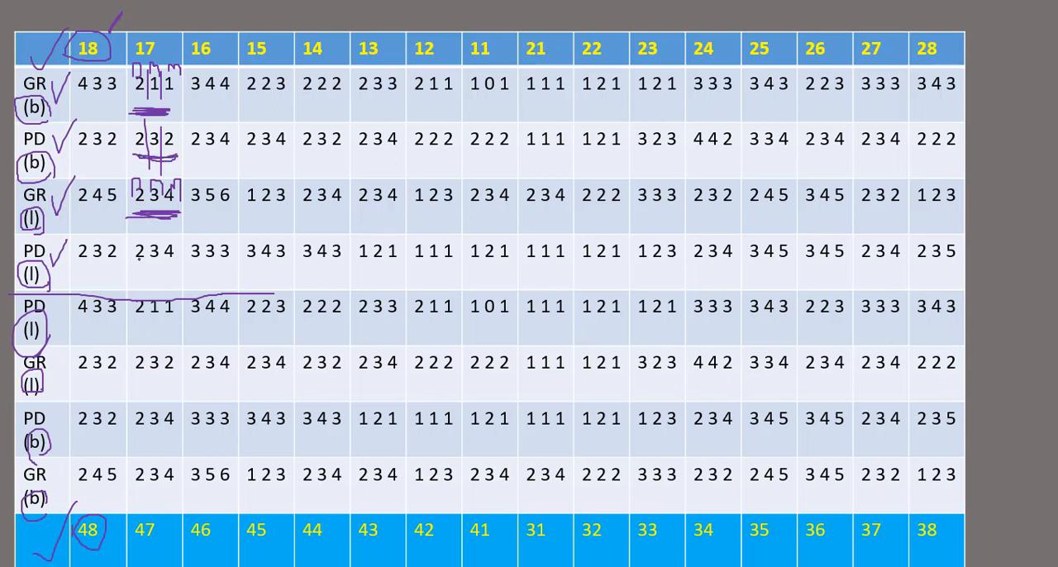
Step: Scroll the slide overview down to slides through 16, showing END OF PART 1
drag(132, 269, 186, 264)
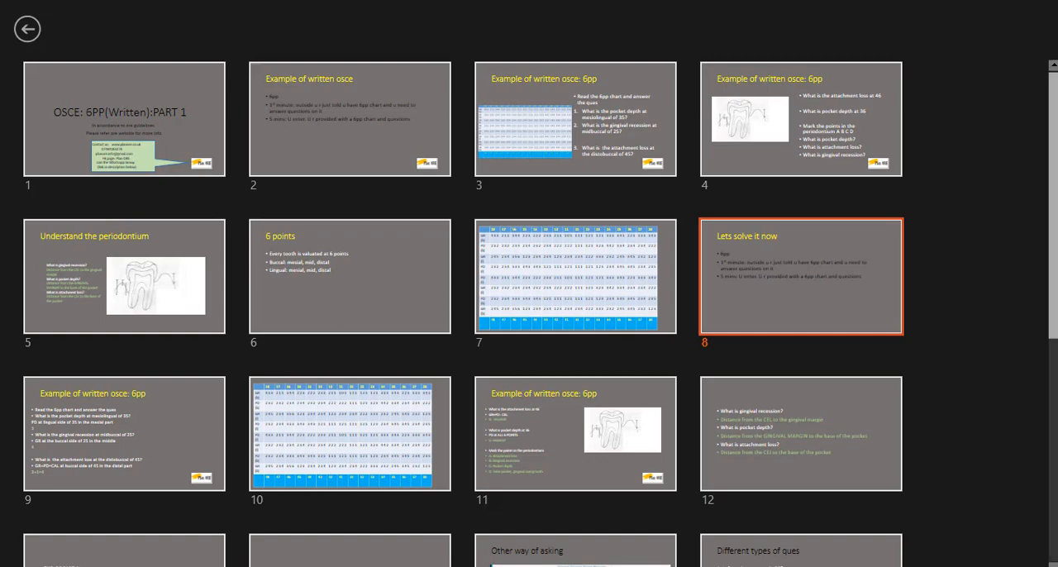
scroll(down, 3)
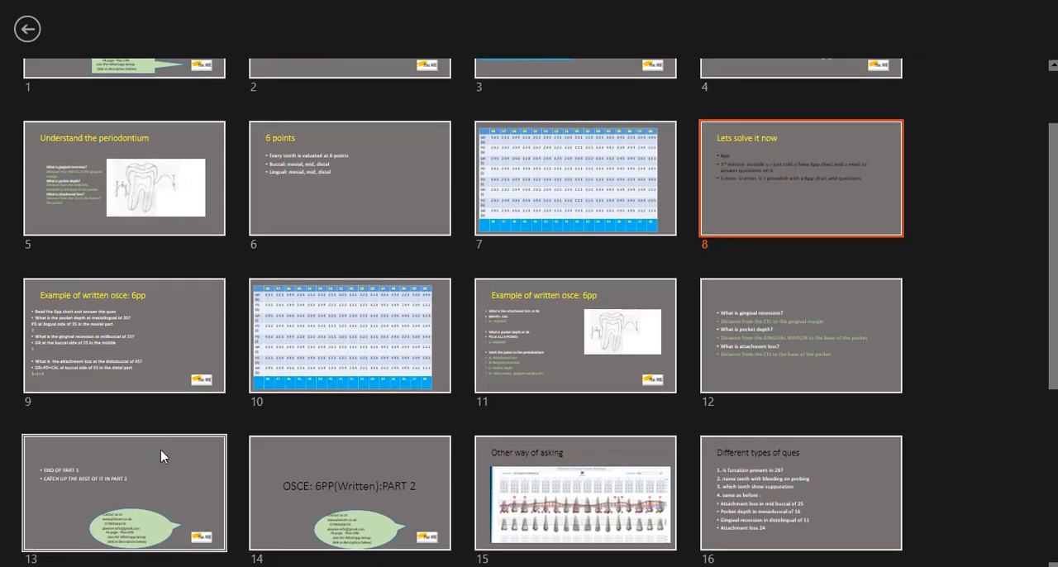